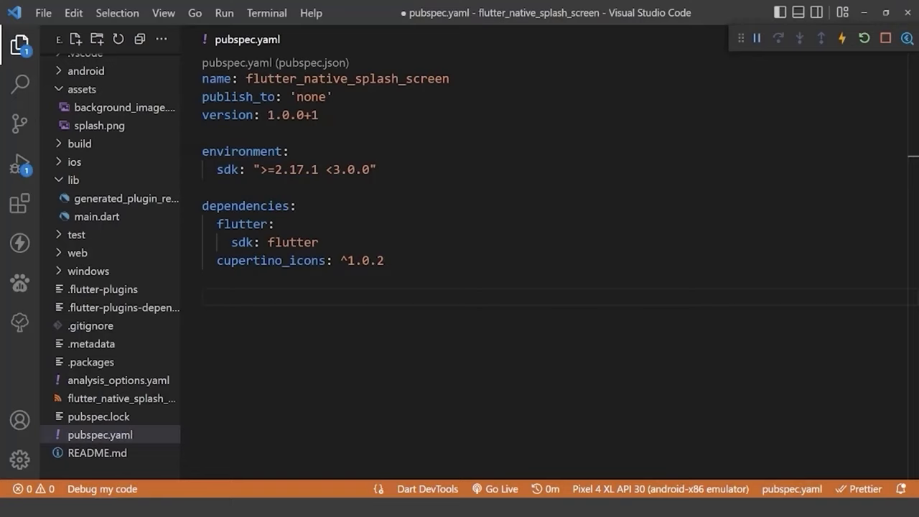
Add 'flutter_native_splash: ^2.2.4' under dependencies in pubspec.yaml.
type("flutter_native_splash: ^2.2.4")
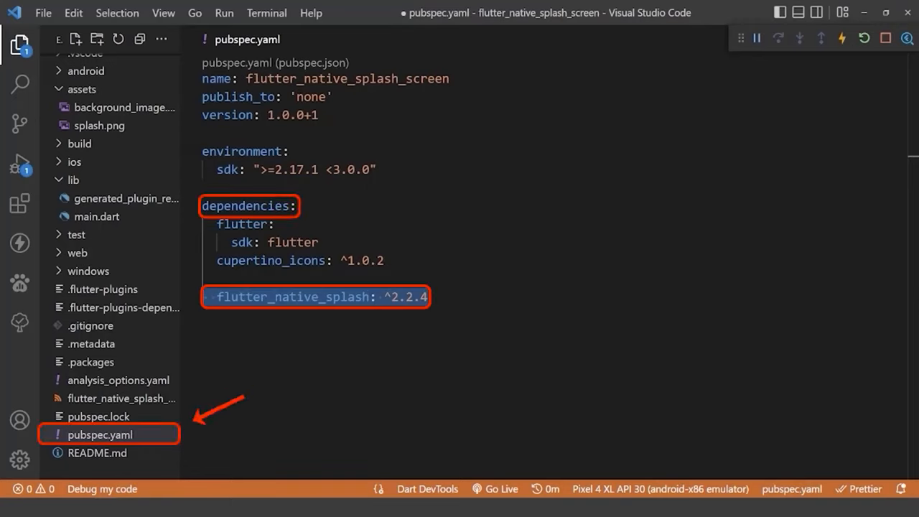
Add a top-level 'flutter_native_splash:' section with 'android: true' beneath it.
type("flutter_native_splash:")
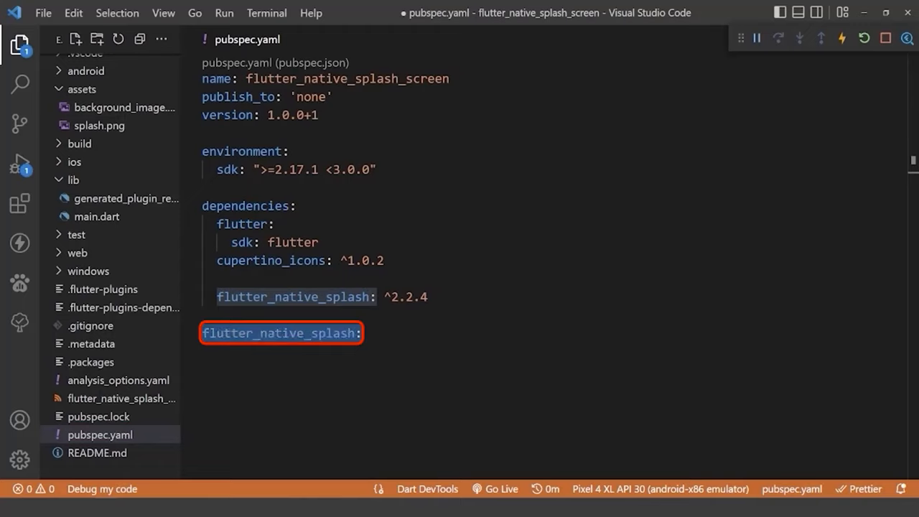
type("android: true")
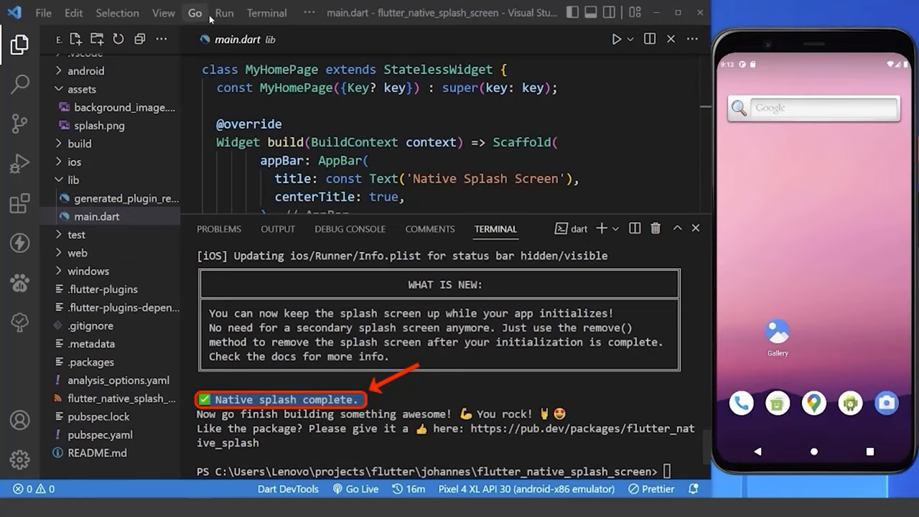
Run the app on the Pixel 4 XL emulator to show the generated splash screen.
left_click(615, 39)
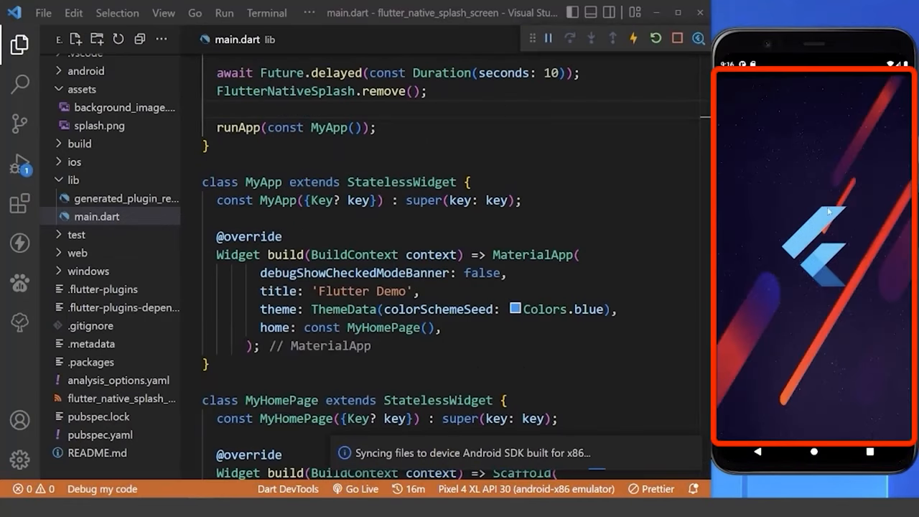
mouse_move(738, 270)
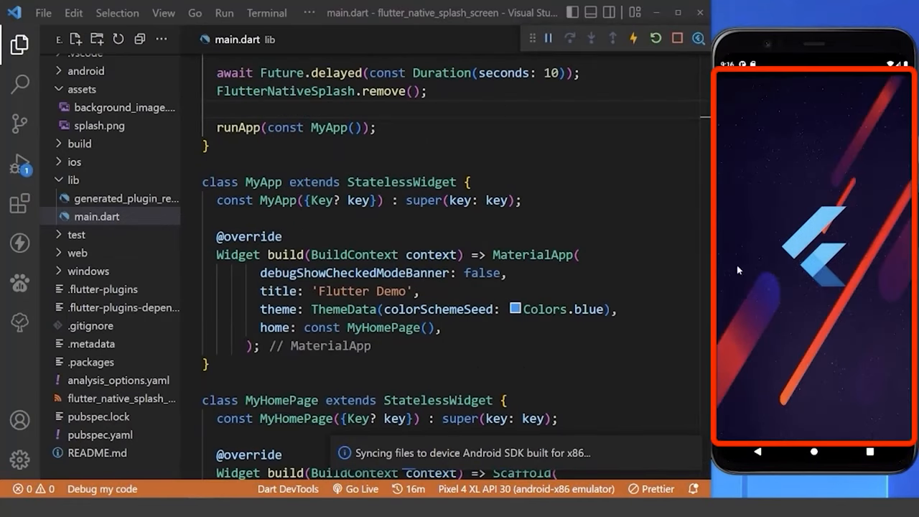